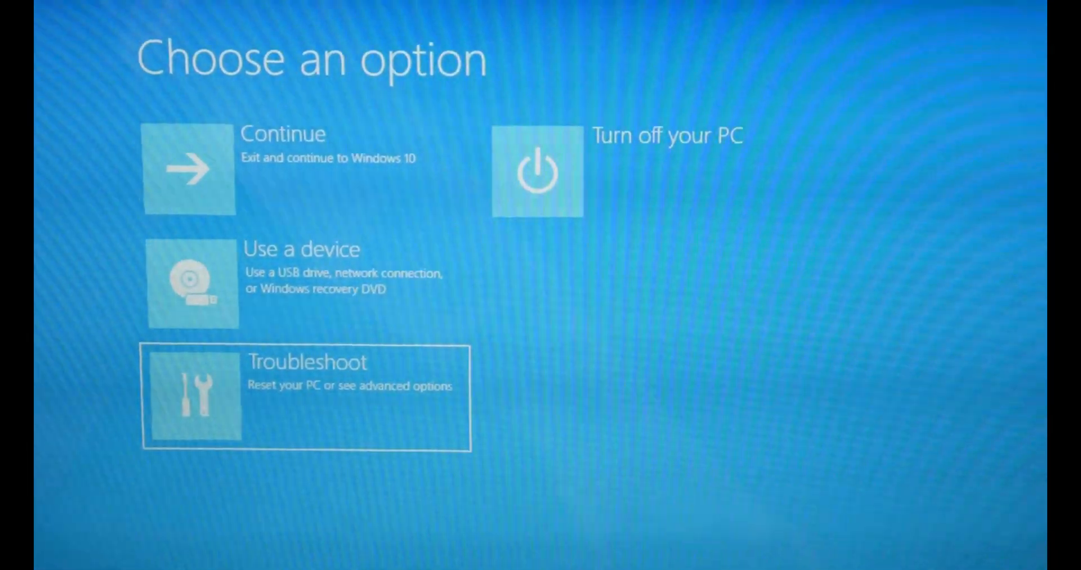
- Go through Troubleshoot to Reset this PC from the Choose an option screen
click(303, 397)
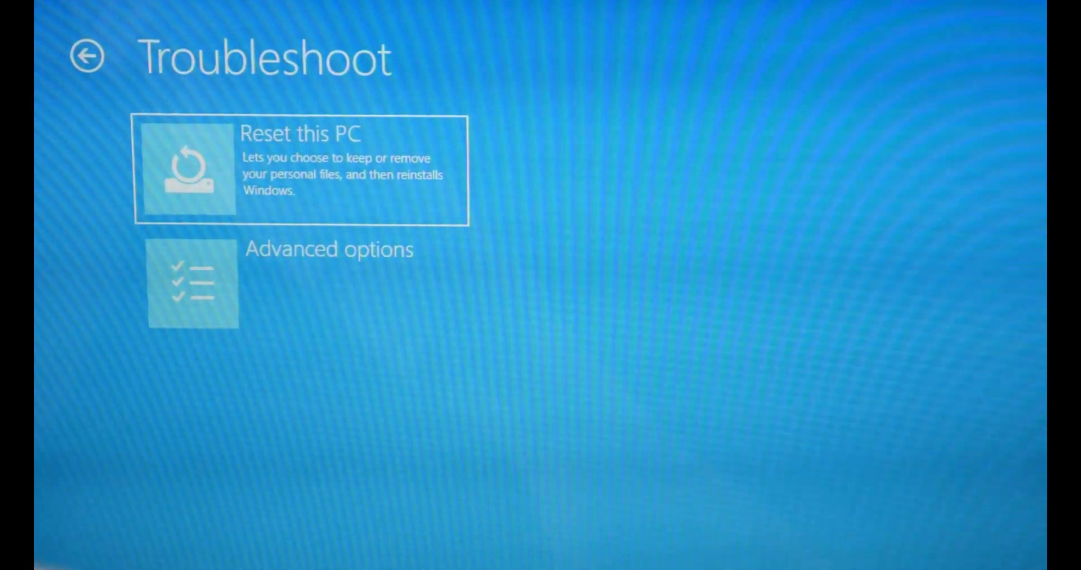
click(302, 169)
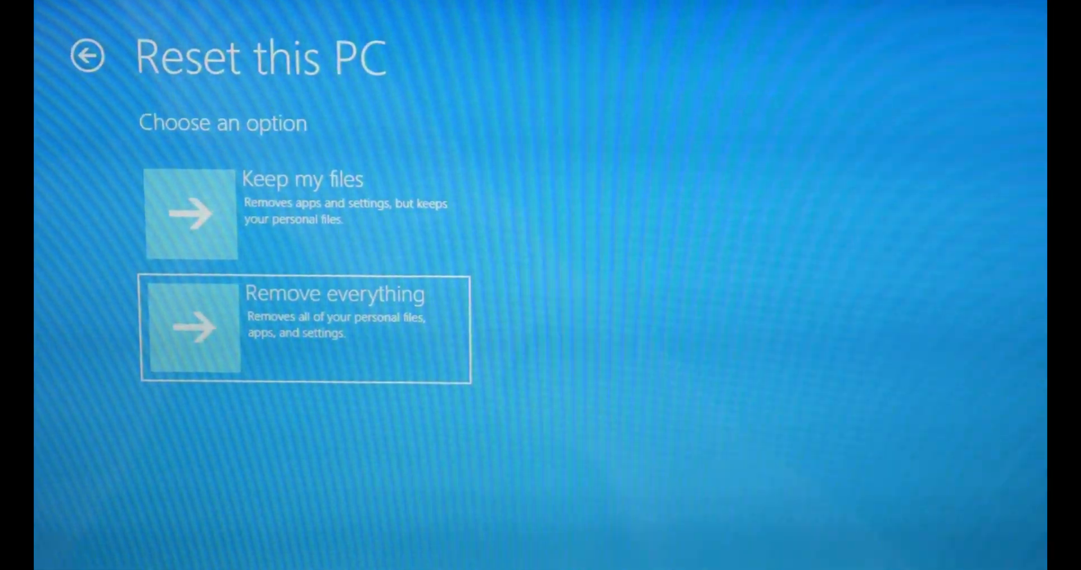
- Choose Remove everything to wipe personal files, apps and settings
click(303, 318)
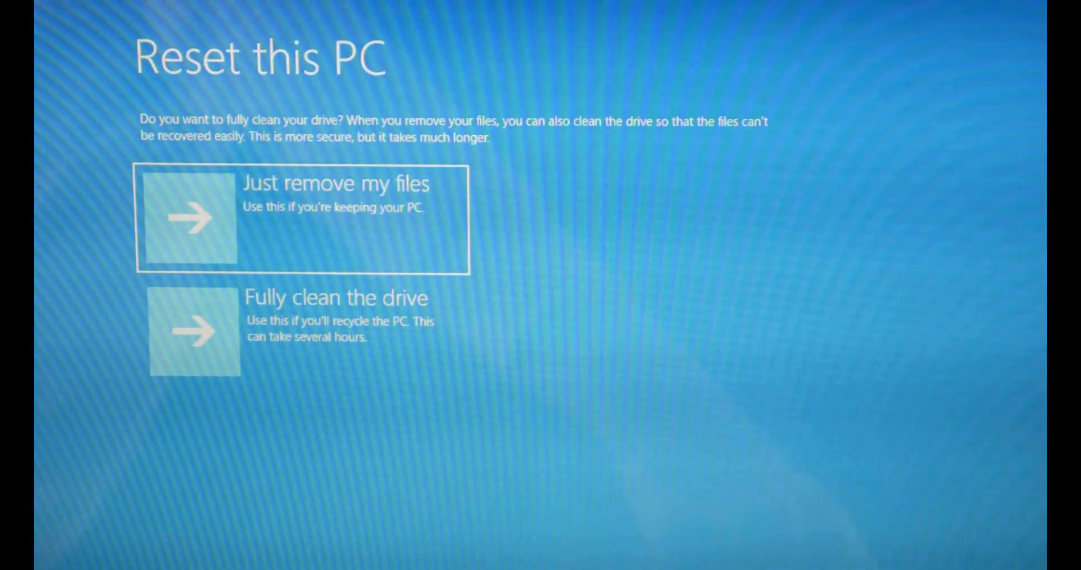
- Choose Fully clean the drive so removed files can't be easily recovered
click(303, 331)
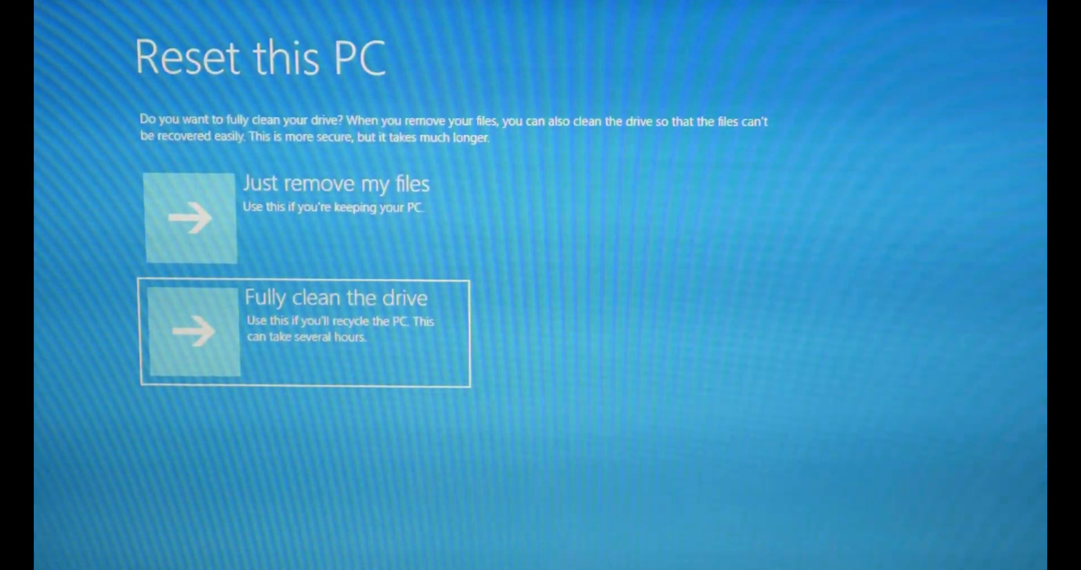